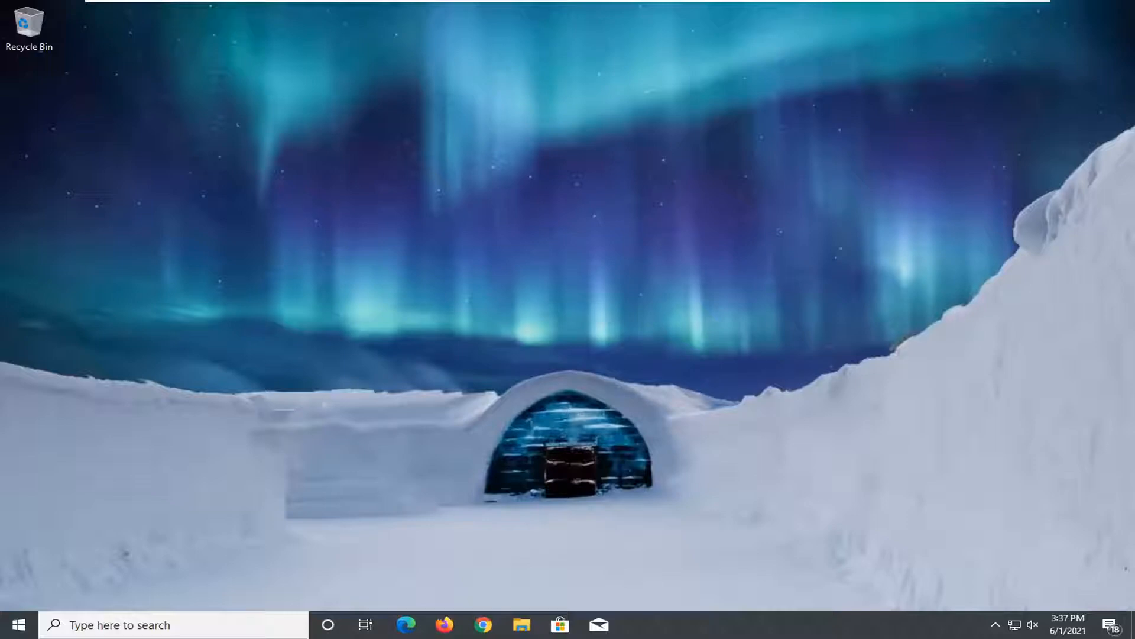
Launch Device Manager from the taskbar Start button.
{"action": "left_click", "coordinate": [19, 625]}
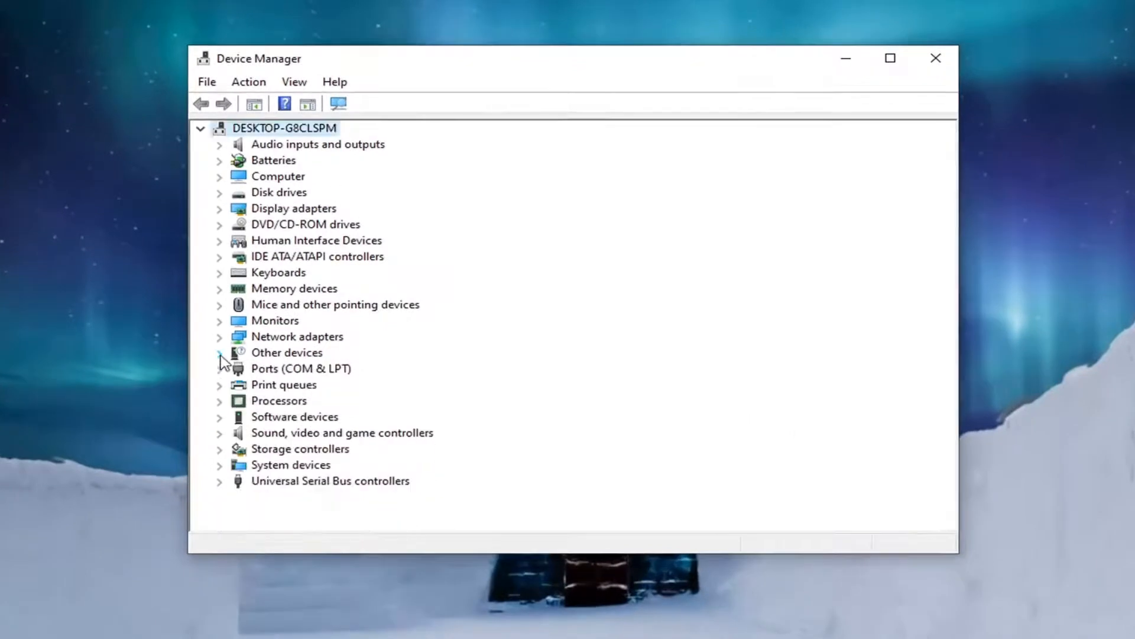
Expand Sound, video and game controllers and choose Update driver for High Definition Audio Device.
{"action": "left_click", "coordinate": [343, 432]}
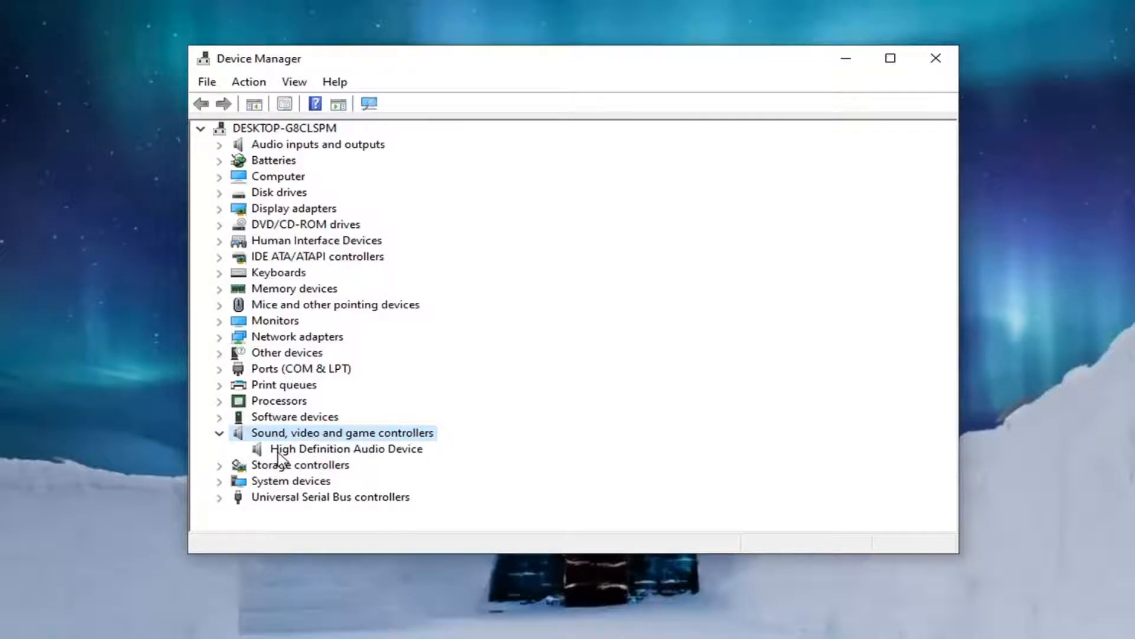
{"action": "left_click", "coordinate": [346, 449]}
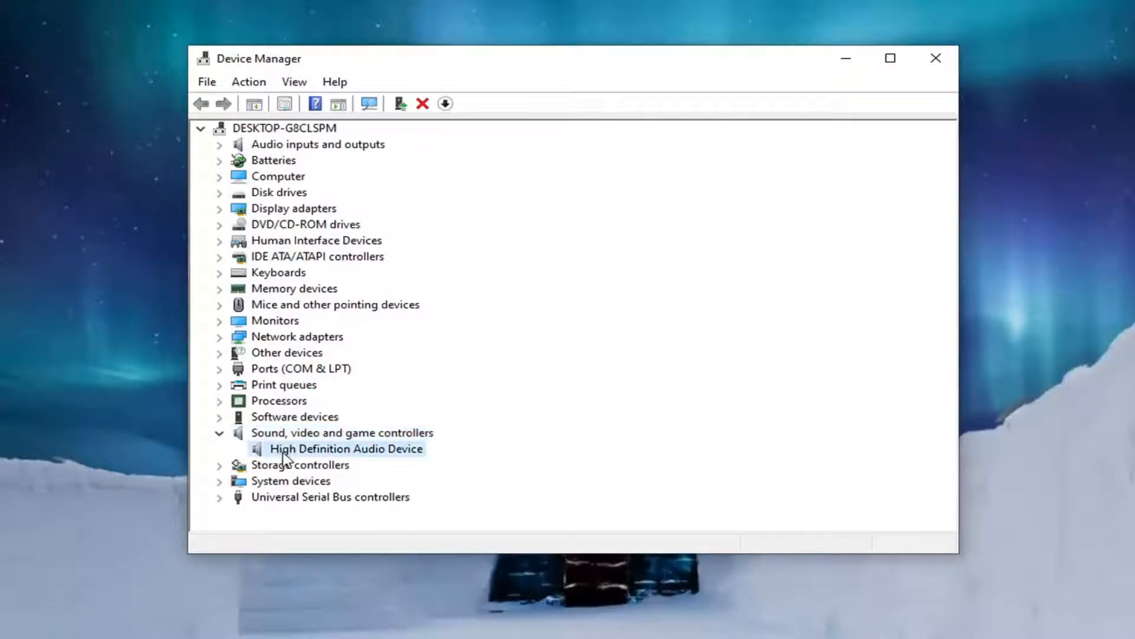
{"action": "right_click", "coordinate": [347, 448]}
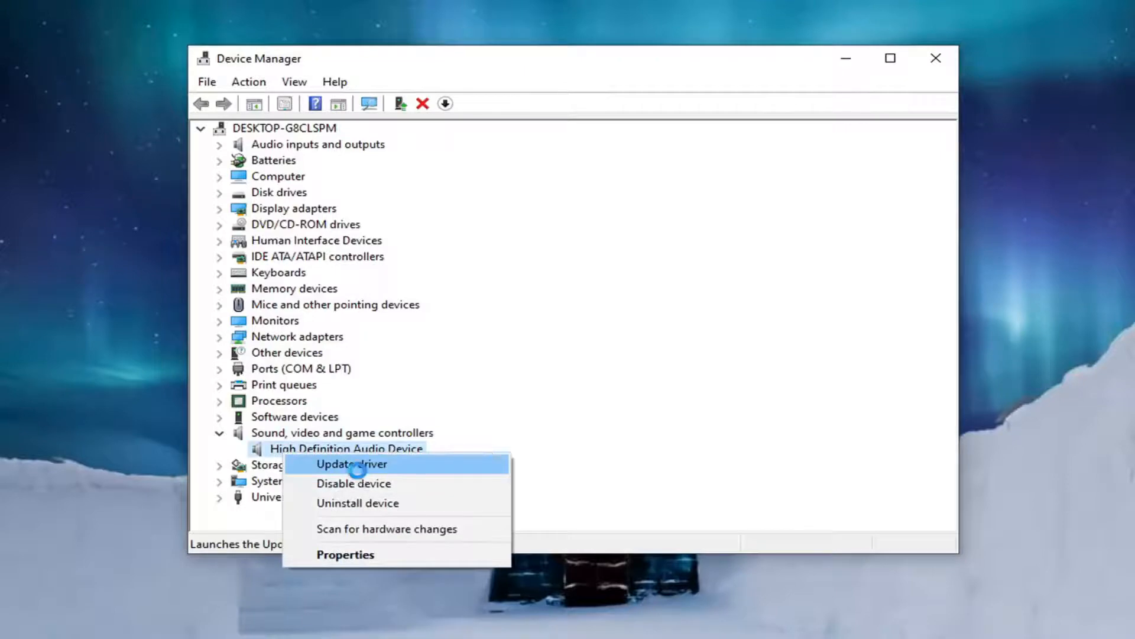
{"action": "left_click", "coordinate": [349, 465]}
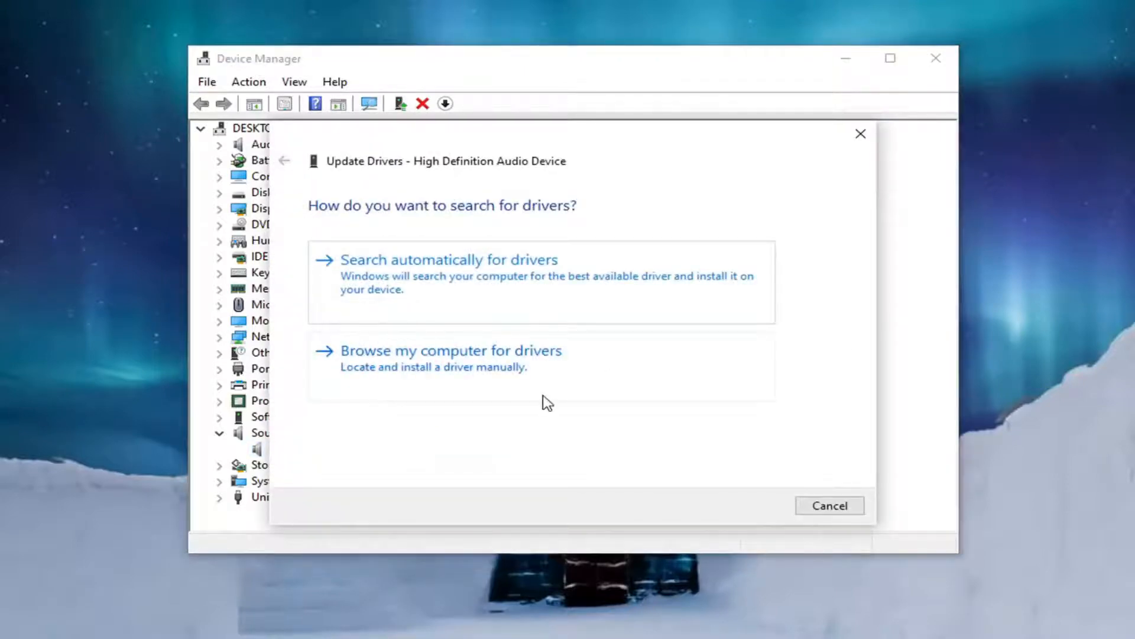
Browse this computer and pick High Definition Audio Device from the compatible driver list.
{"action": "left_click", "coordinate": [451, 351]}
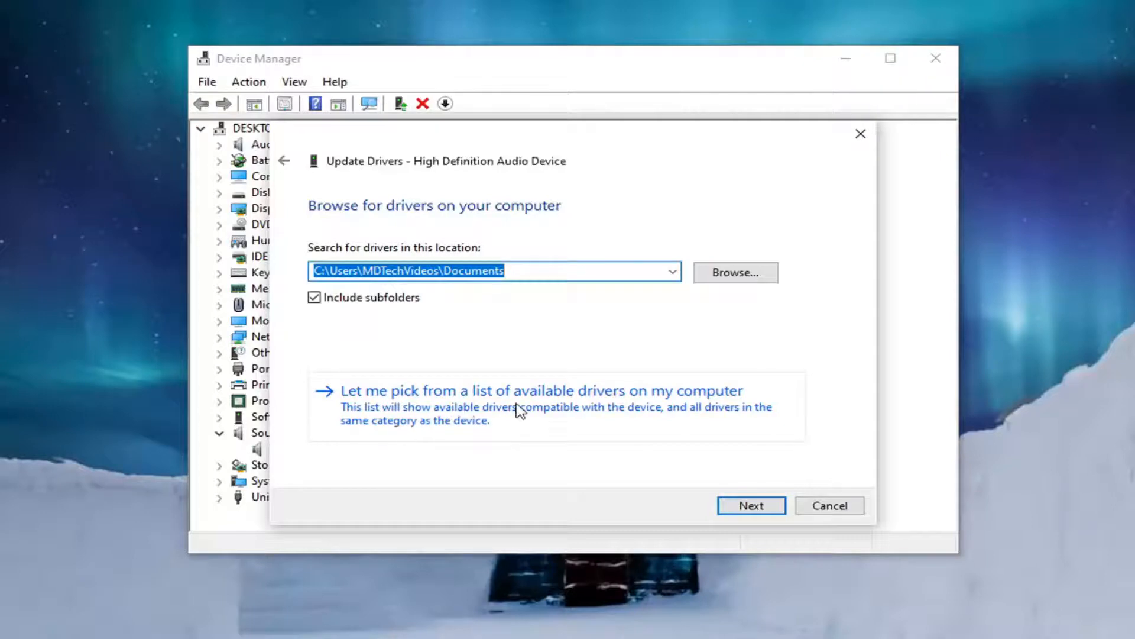
{"action": "left_click", "coordinate": [540, 390]}
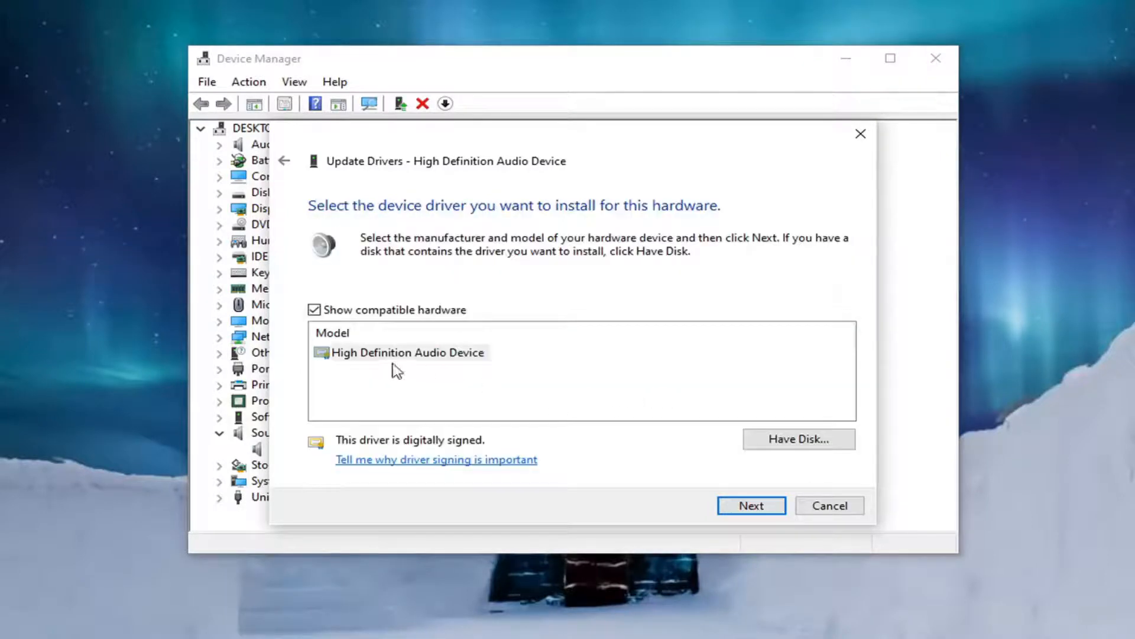
{"action": "left_click", "coordinate": [407, 352]}
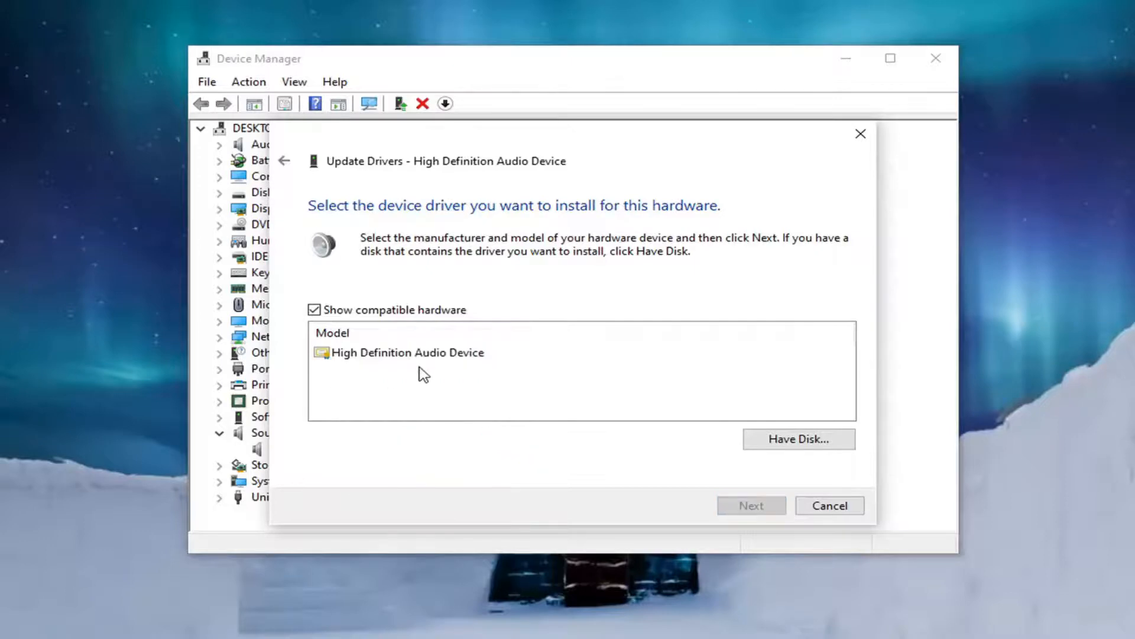
{"action": "mouse_move", "coordinate": [363, 384]}
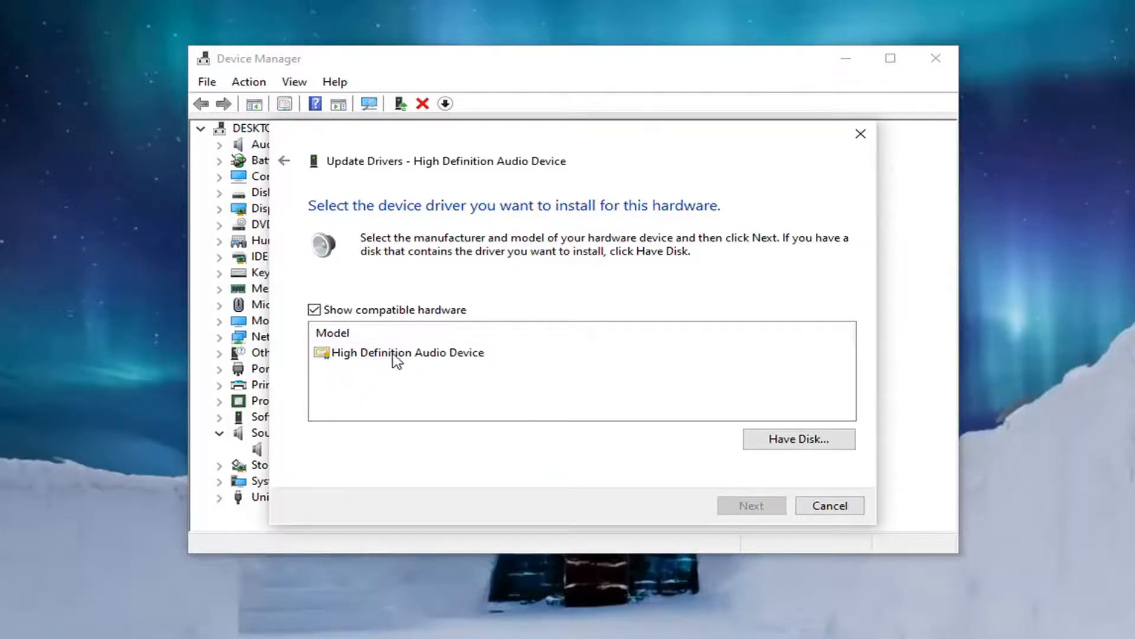
{"action": "left_click", "coordinate": [398, 353]}
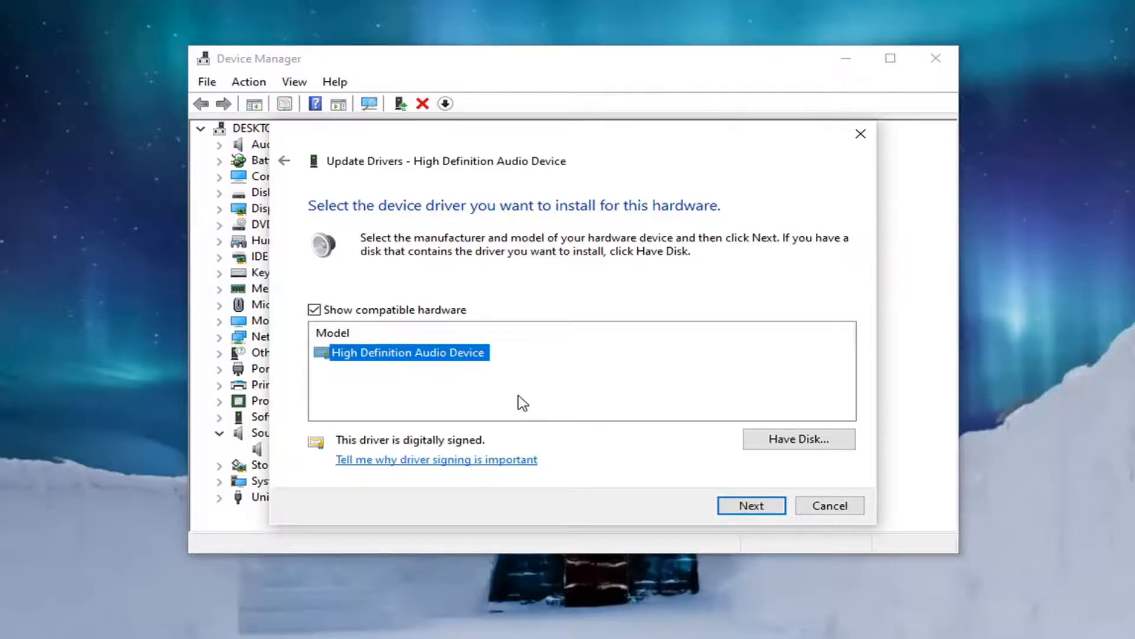
Install the chosen driver despite the warning, close the notice, and decline restarting.
{"action": "left_click", "coordinate": [751, 505]}
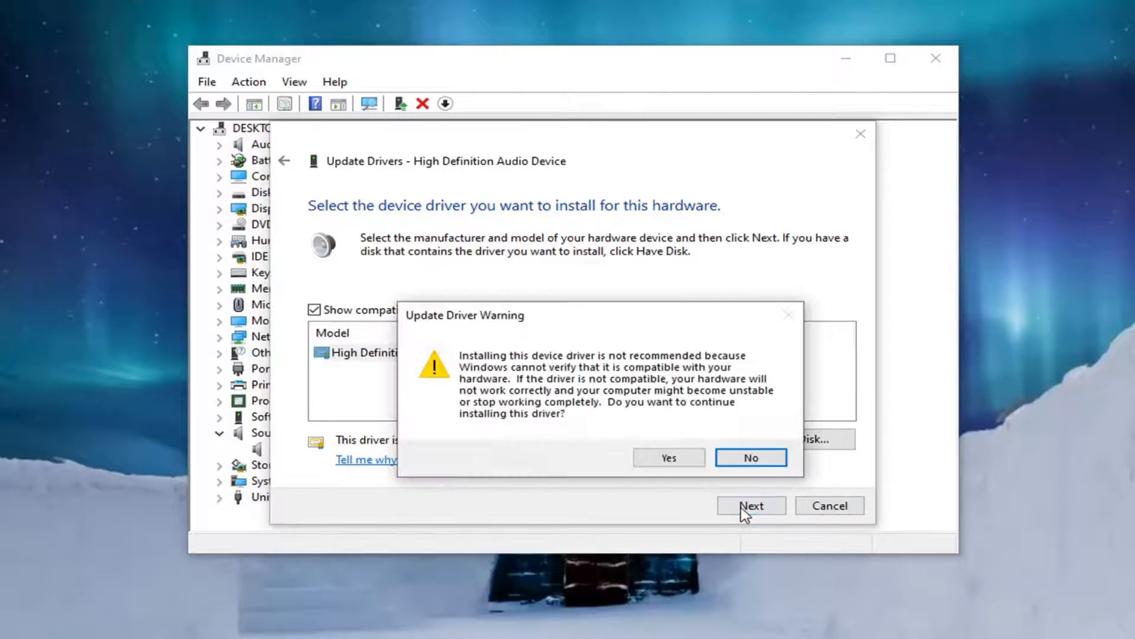
{"action": "left_click", "coordinate": [669, 457]}
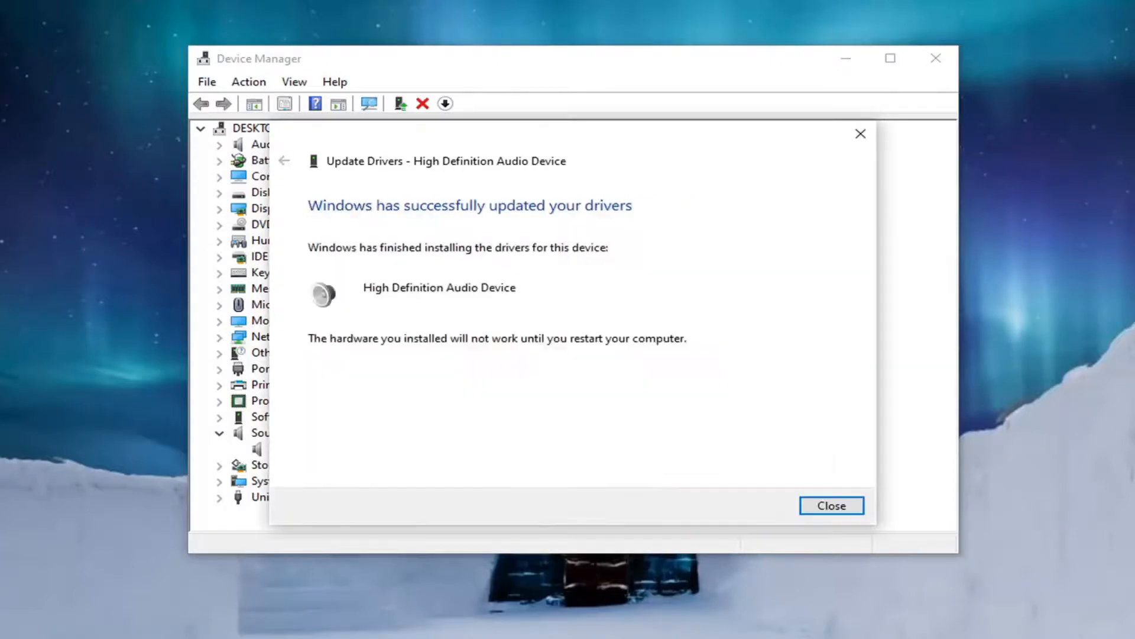
{"action": "left_click", "coordinate": [832, 505]}
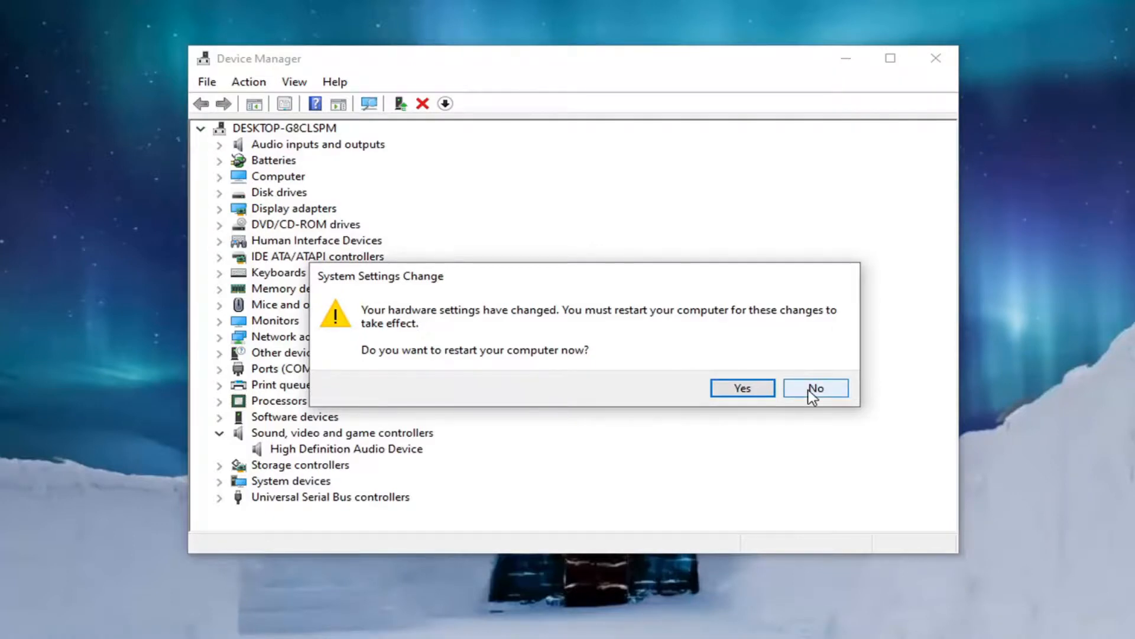
{"action": "left_click", "coordinate": [817, 388]}
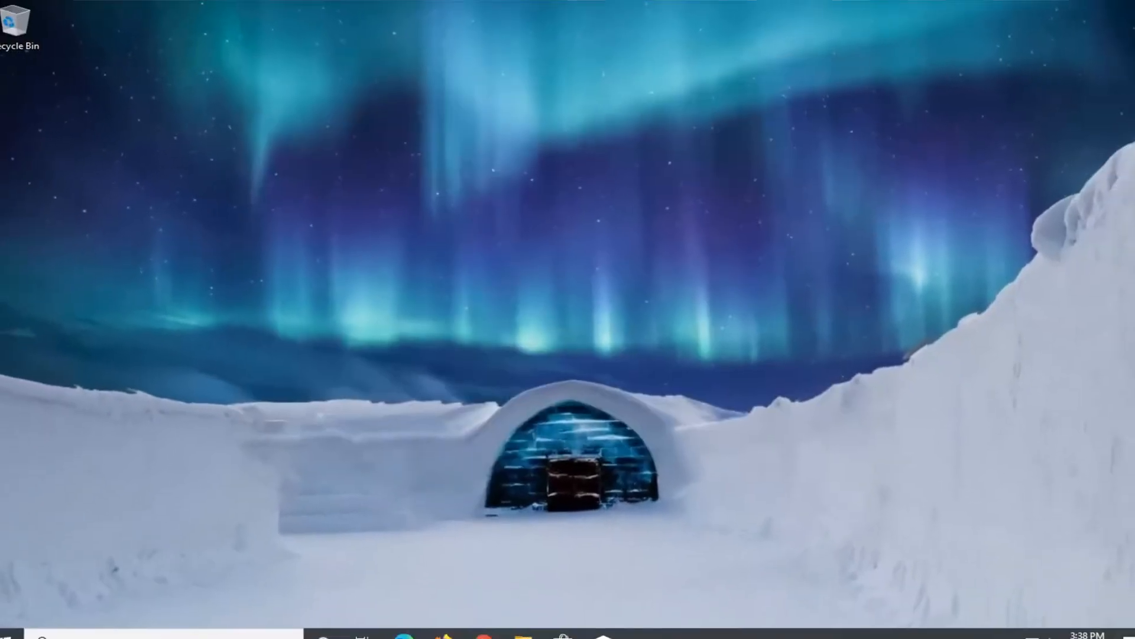